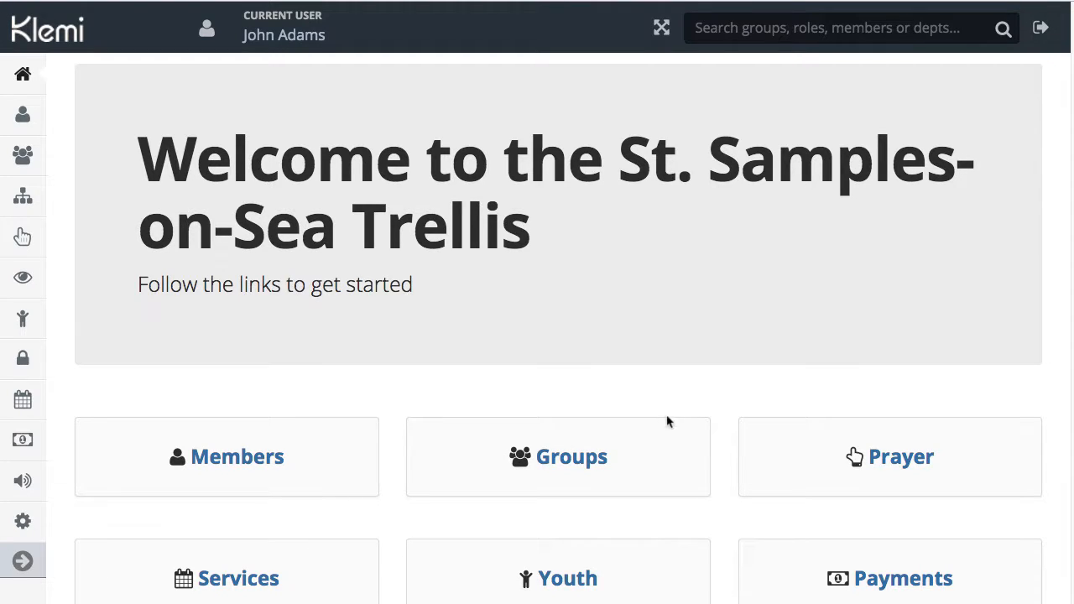
pyautogui.moveTo(579, 430)
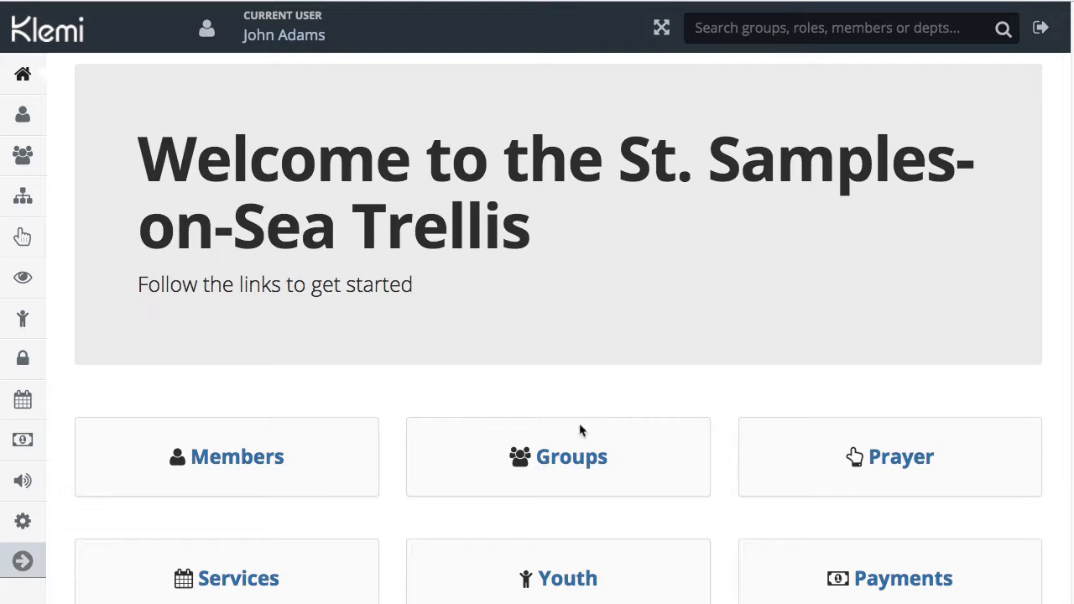
pyautogui.moveTo(641, 434)
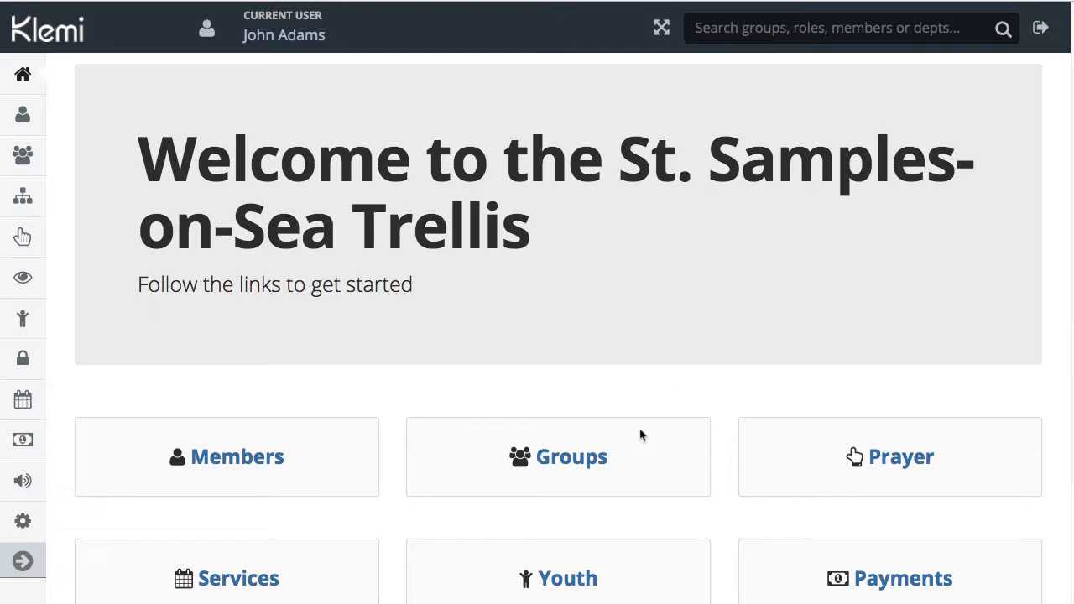
pyautogui.moveTo(684, 466)
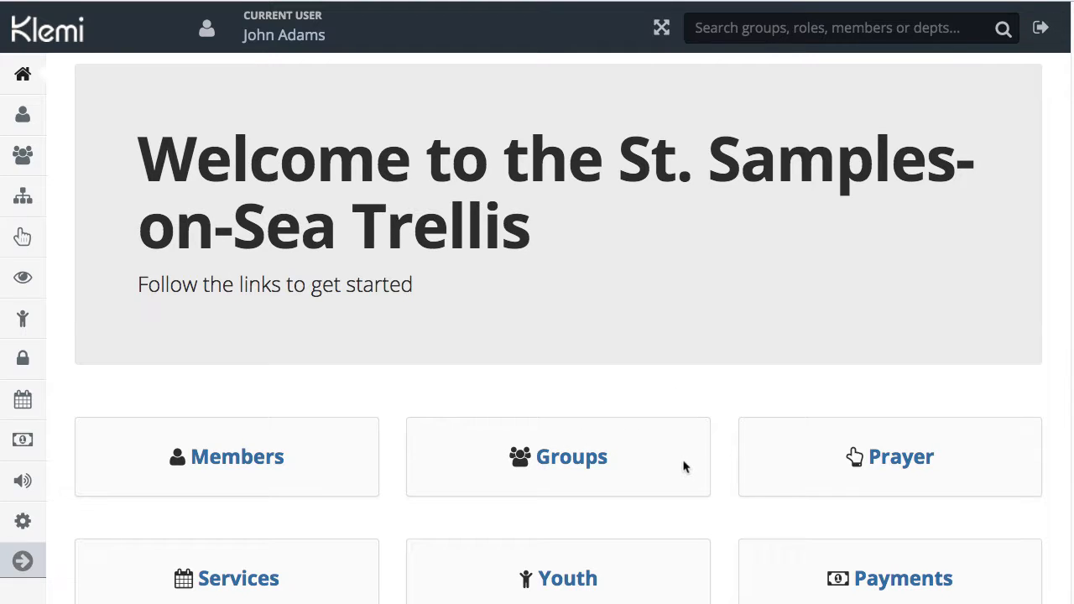
pyautogui.moveTo(718, 466)
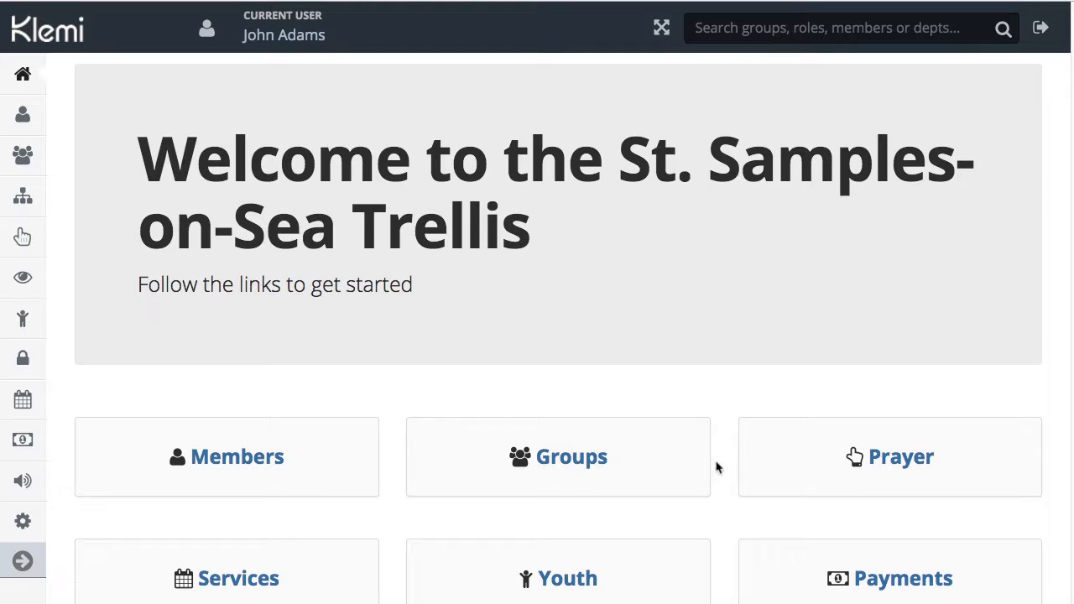
pyautogui.moveTo(755, 463)
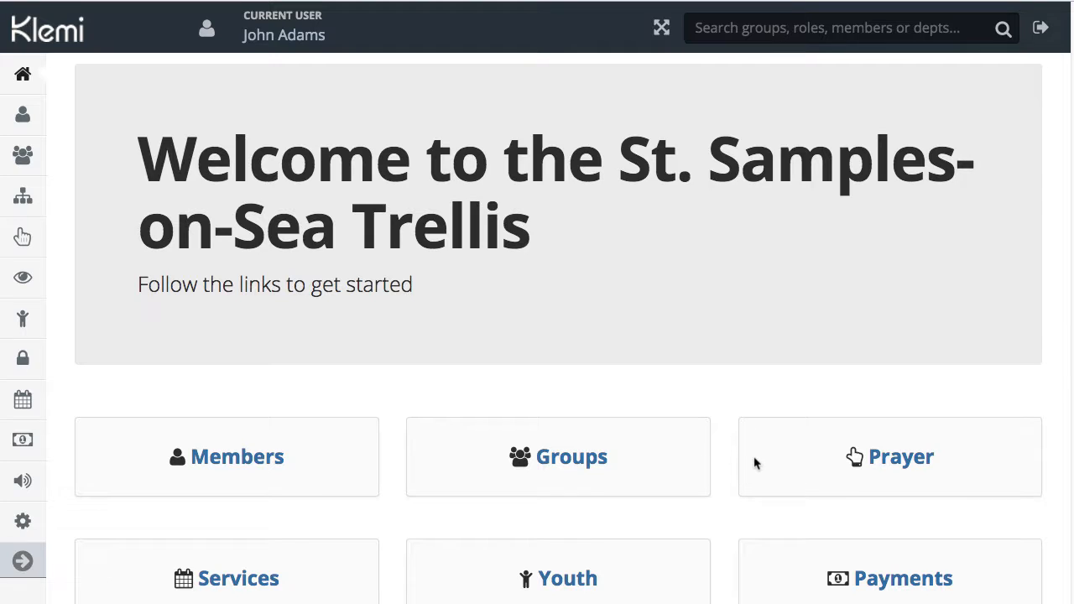
pyautogui.moveTo(785, 436)
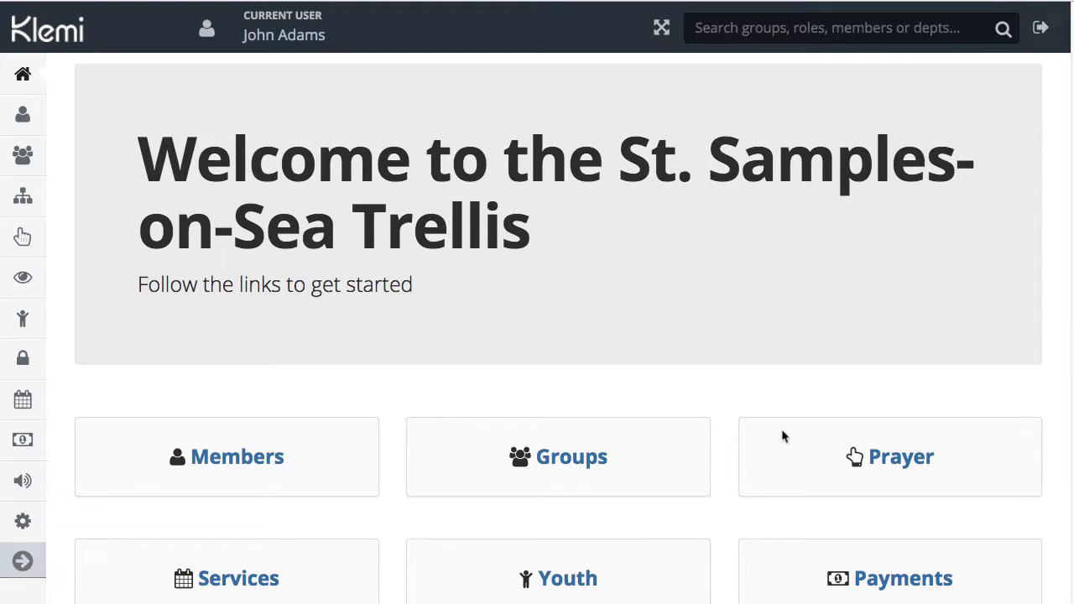
pyautogui.moveTo(738, 450)
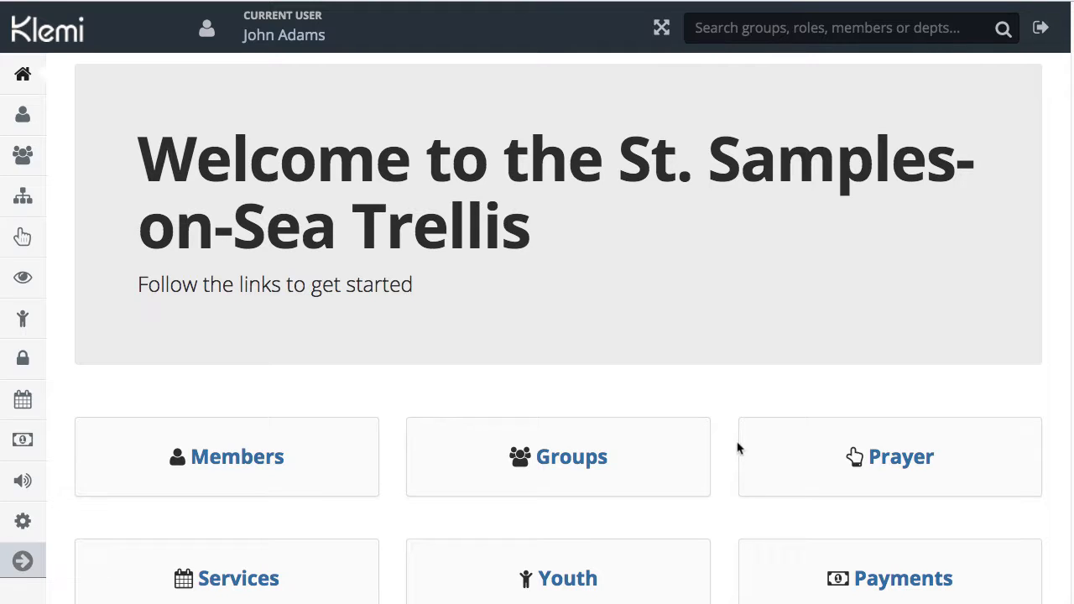
pyautogui.moveTo(422, 513)
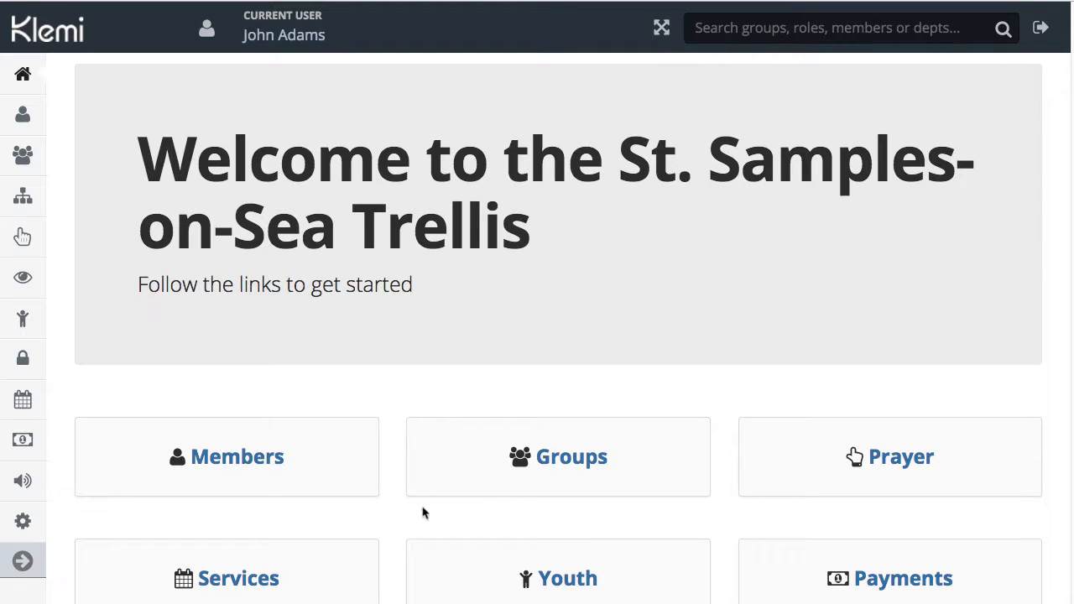
pyautogui.moveTo(238, 460)
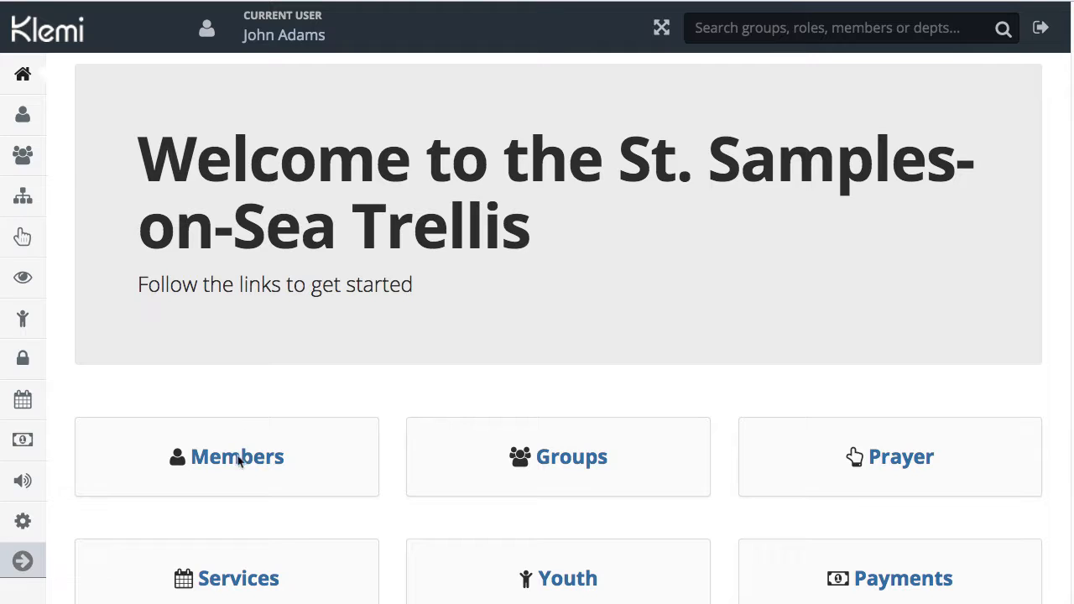
# Show the list of all members and scroll through it until about 800 of 831 records are loaded
pyautogui.click(238, 456)
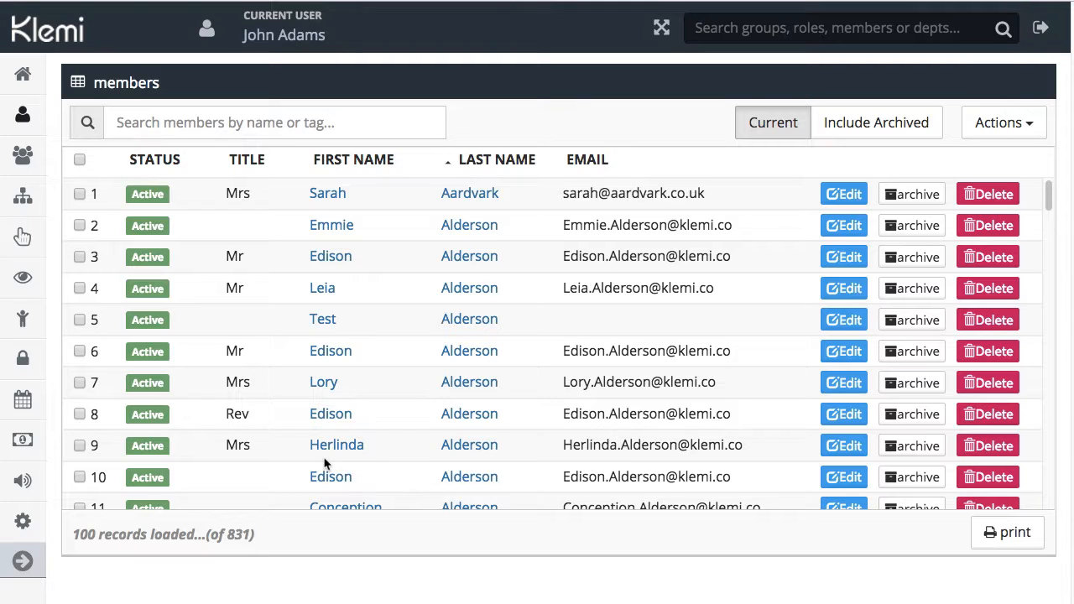
pyautogui.moveTo(614, 299)
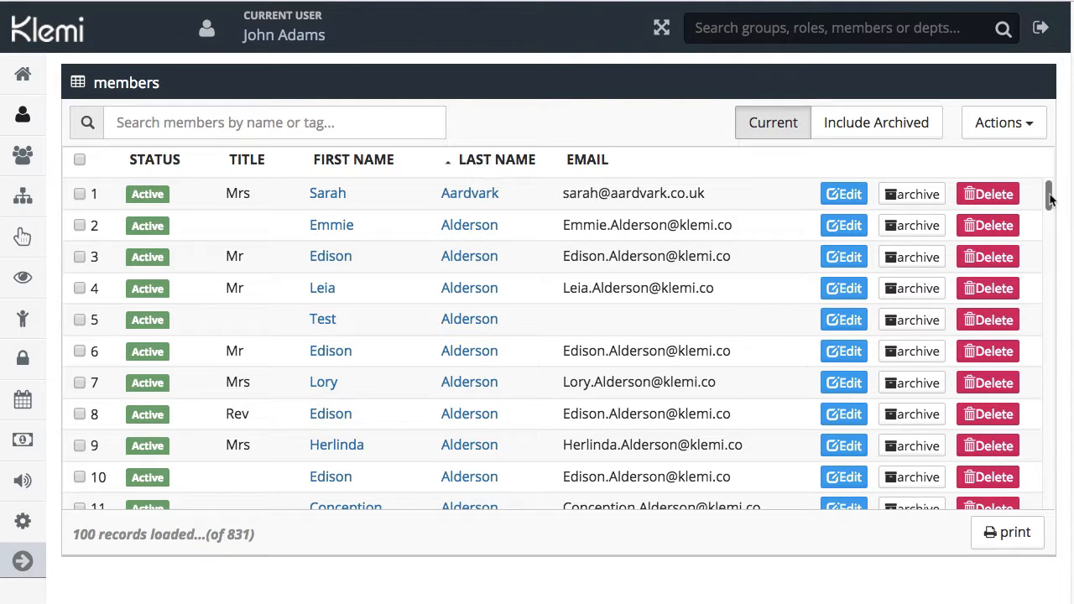
pyautogui.scroll(-3)
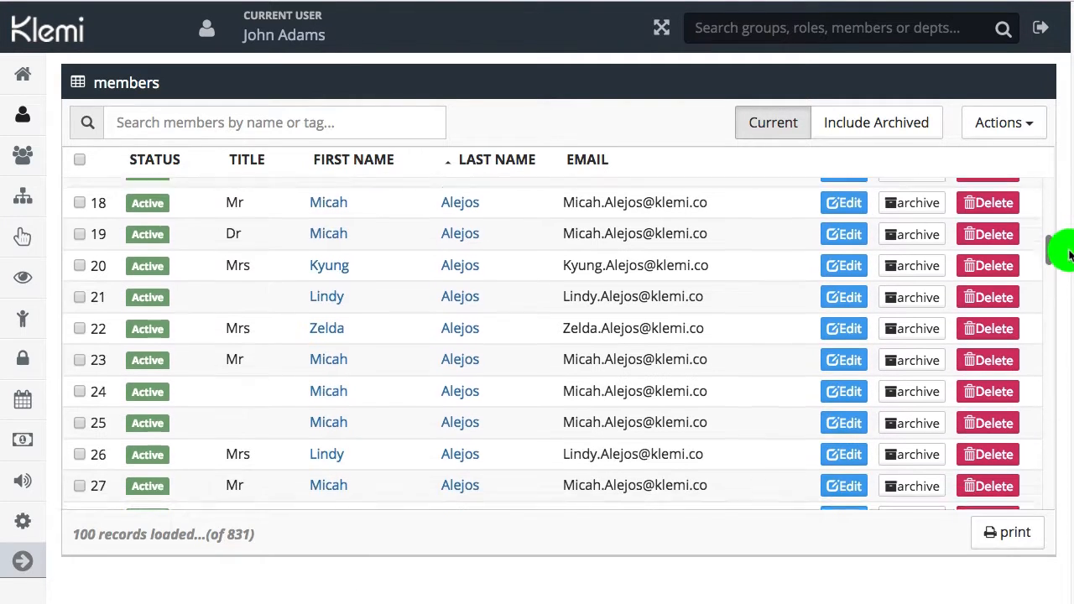
pyautogui.scroll(-3)
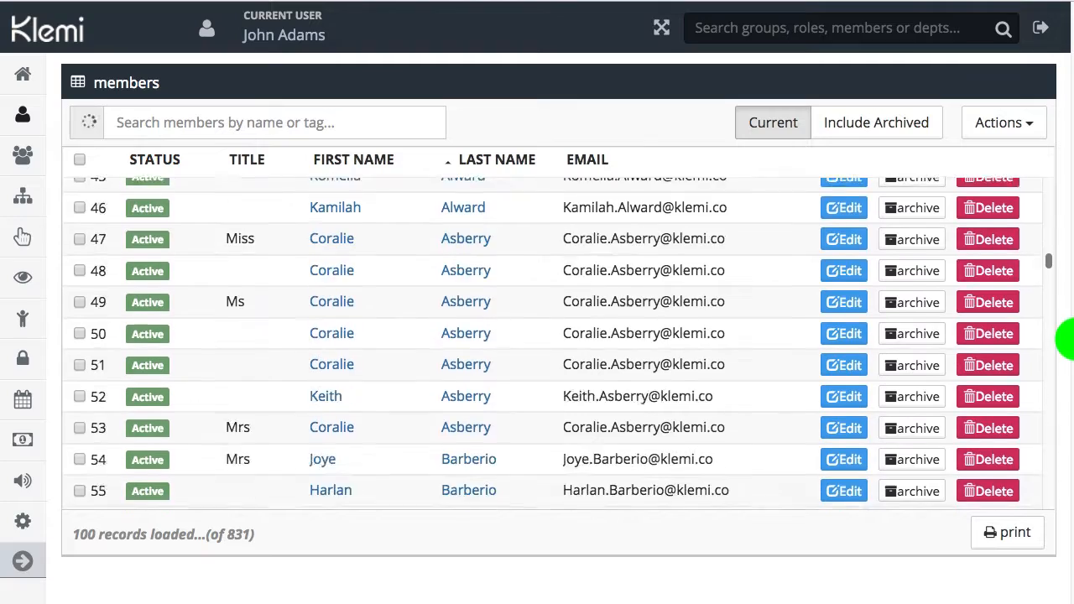
pyautogui.scroll(-3)
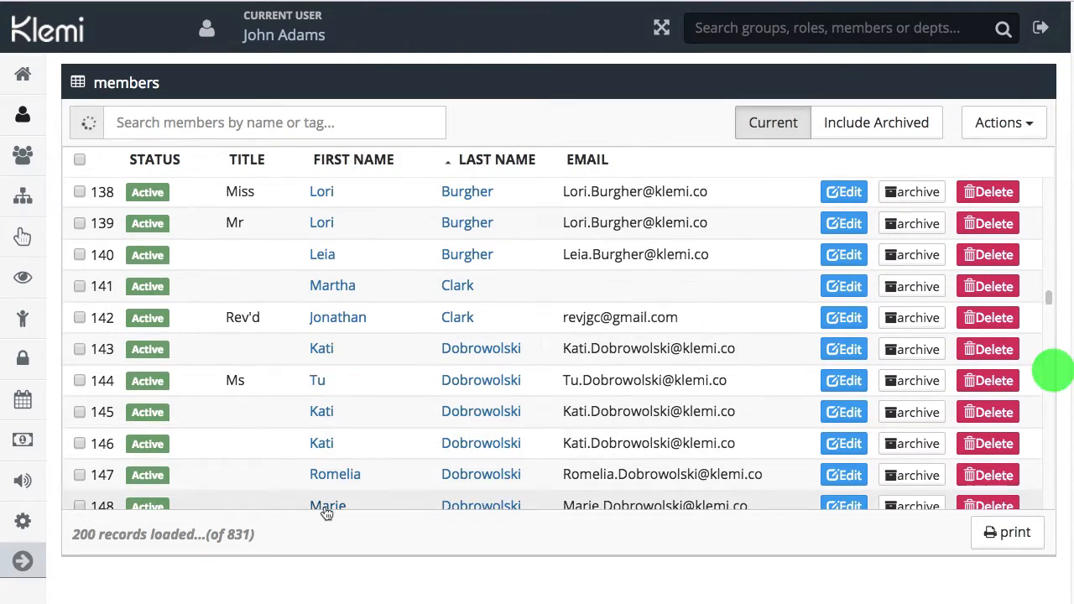
pyautogui.moveTo(1060, 334)
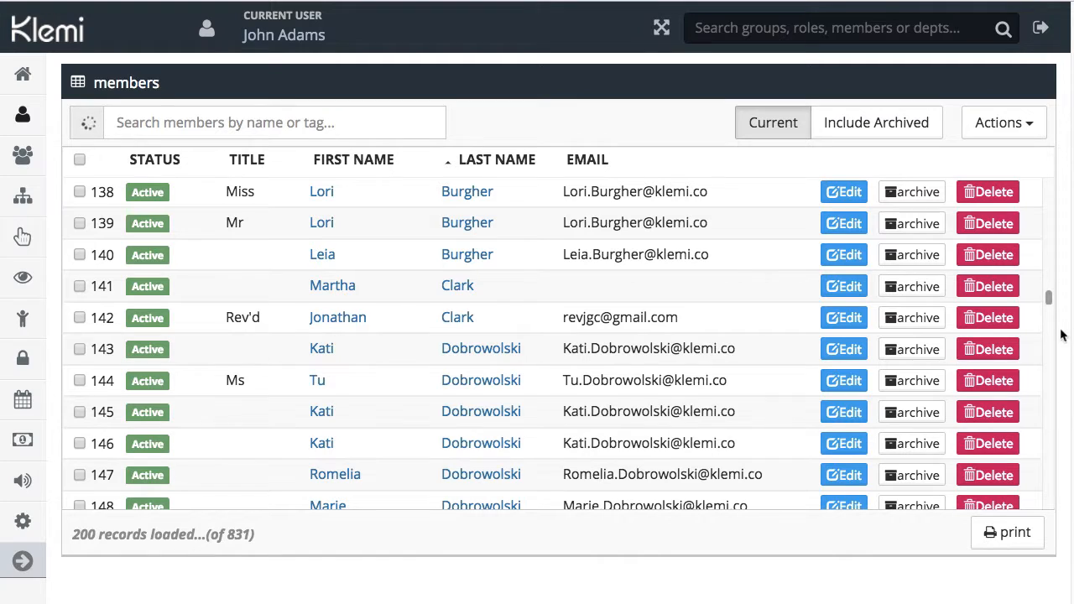
pyautogui.moveTo(1050, 298)
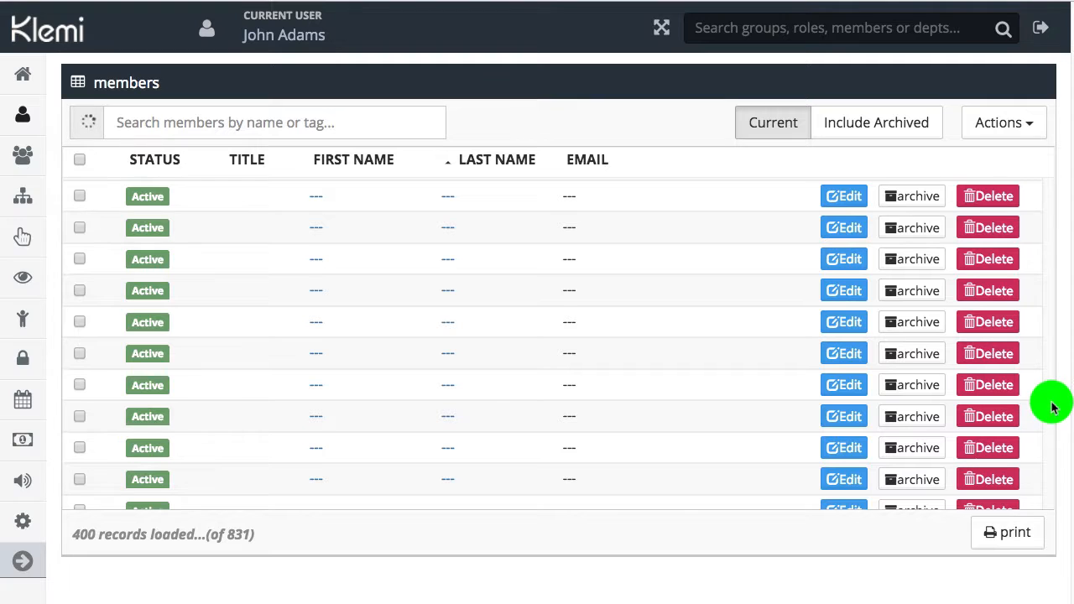
pyautogui.scroll(-3)
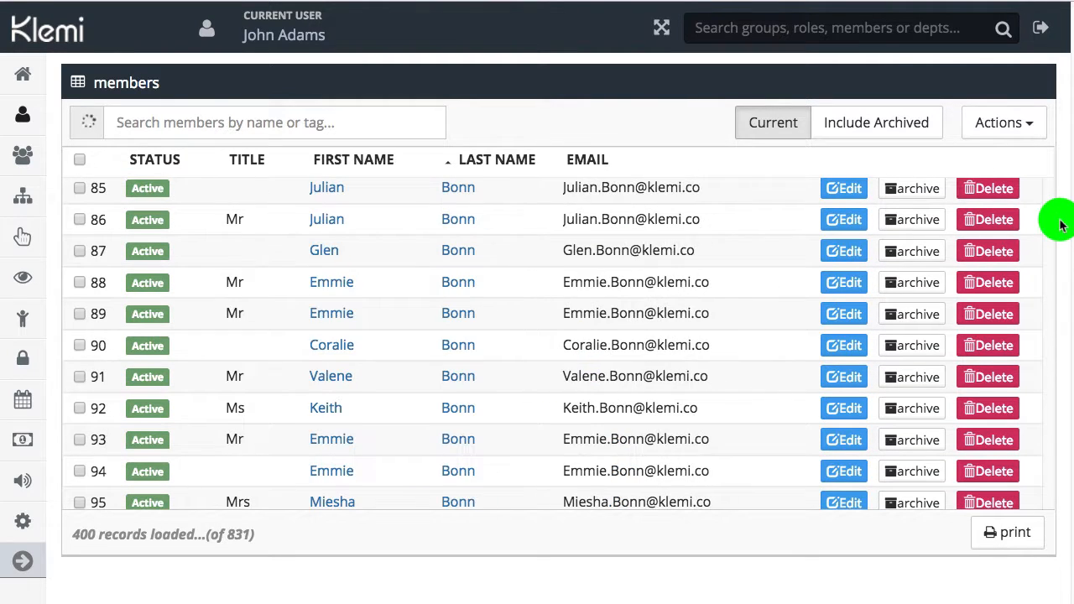
pyautogui.scroll(-3)
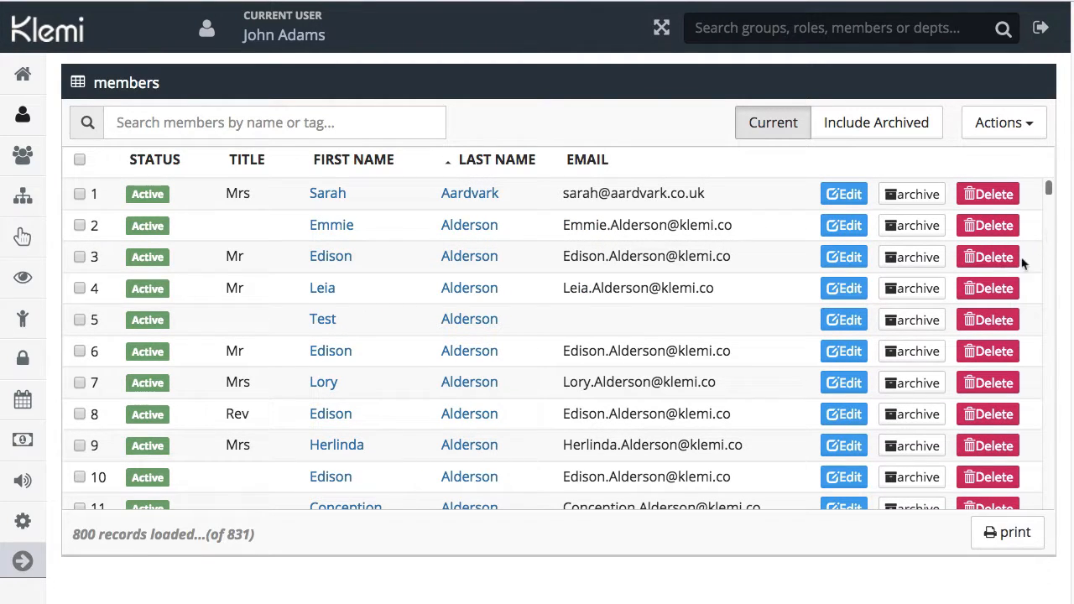
pyautogui.moveTo(758, 372)
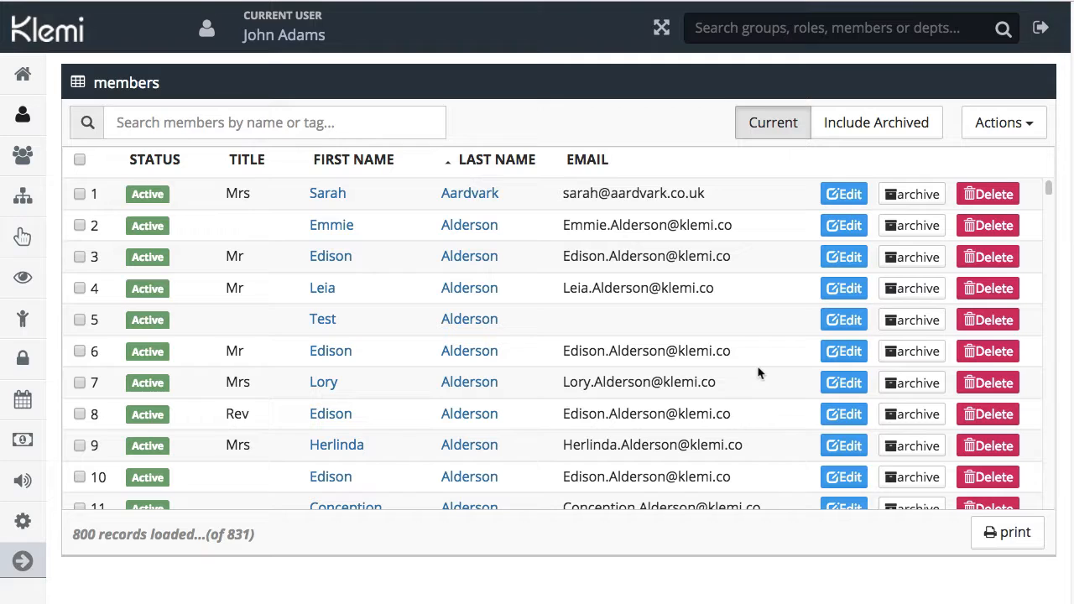
pyautogui.moveTo(751, 353)
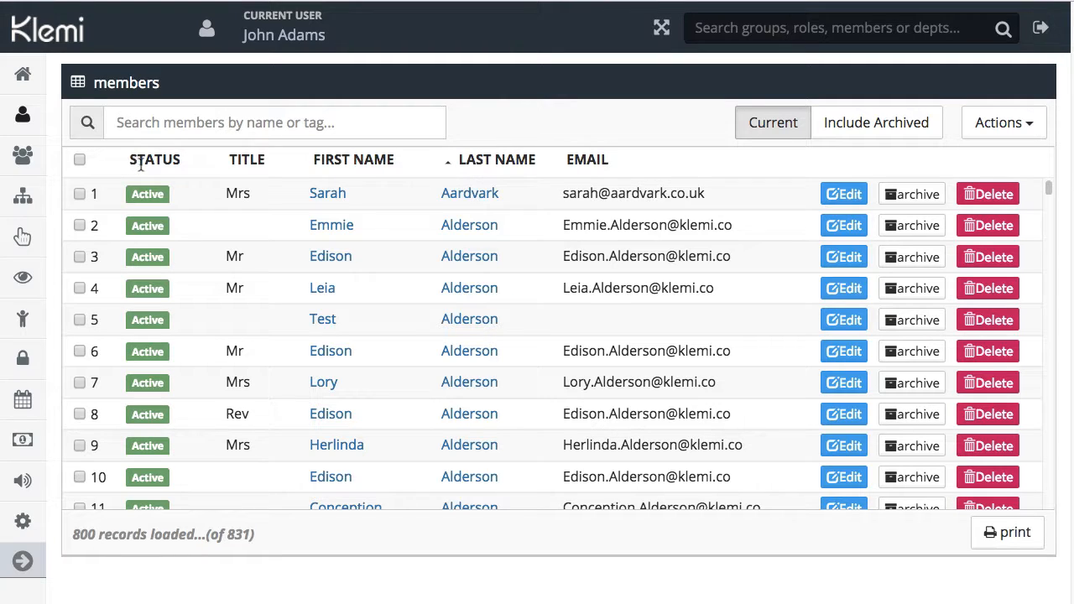
pyautogui.moveTo(155, 160)
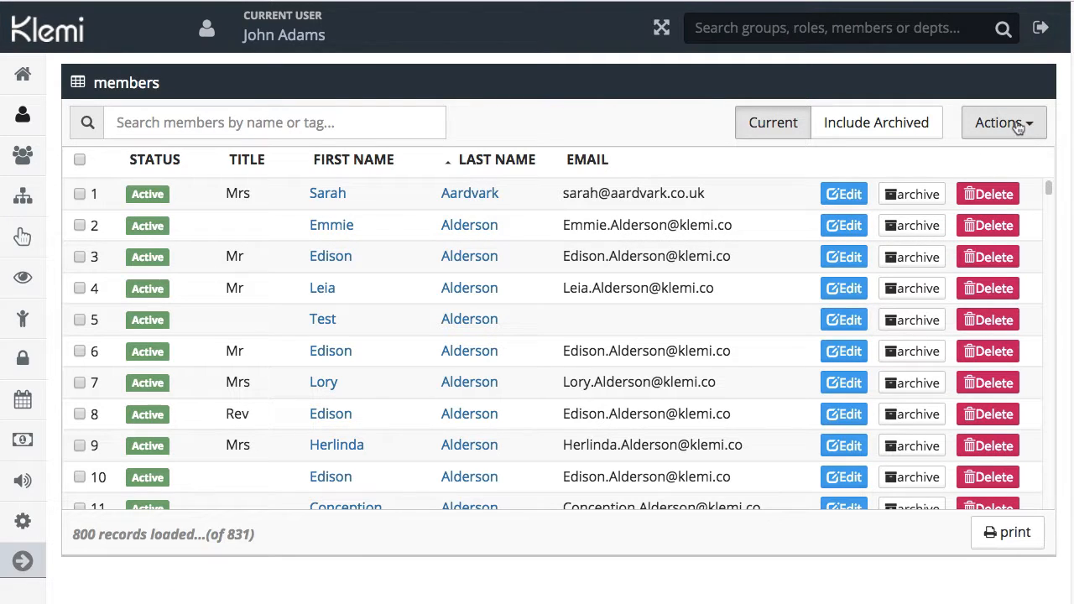
pyautogui.moveTo(1015, 126)
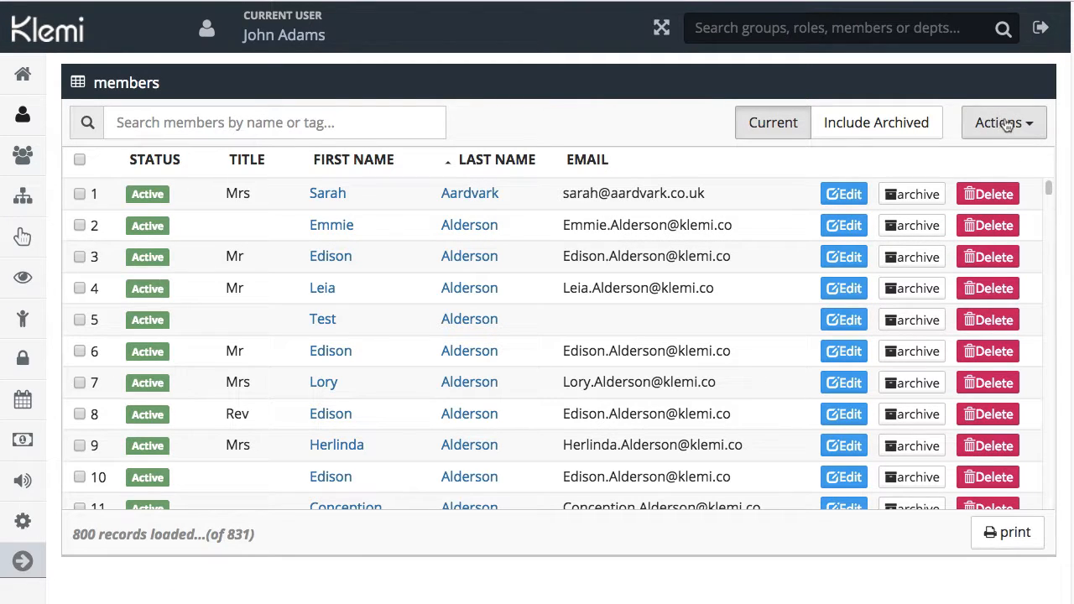
# In the Column Chooser, remove the Email column from the members table
pyautogui.click(1003, 123)
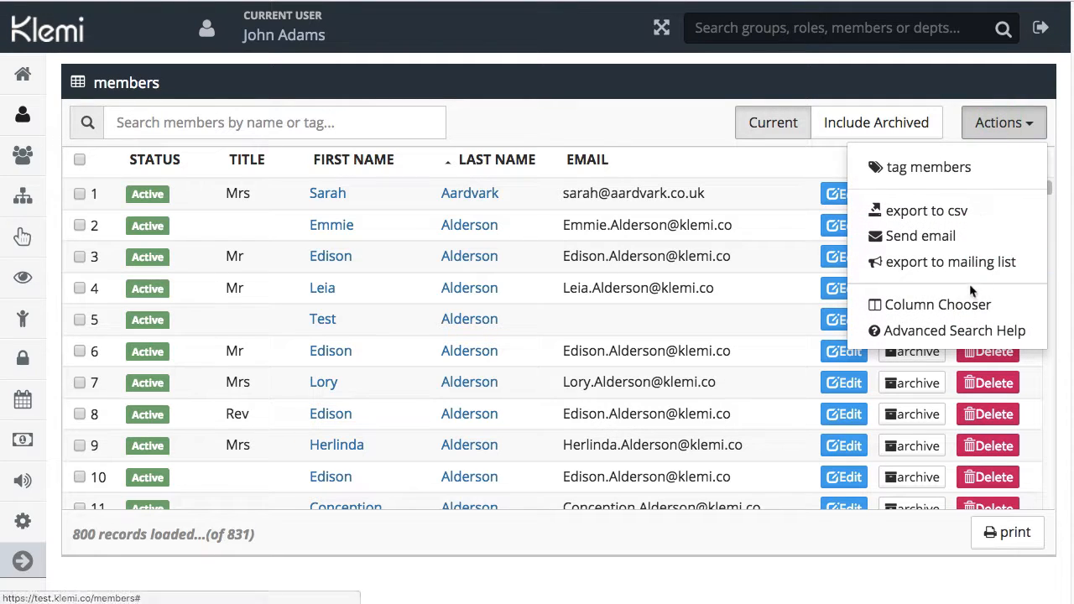
pyautogui.click(936, 306)
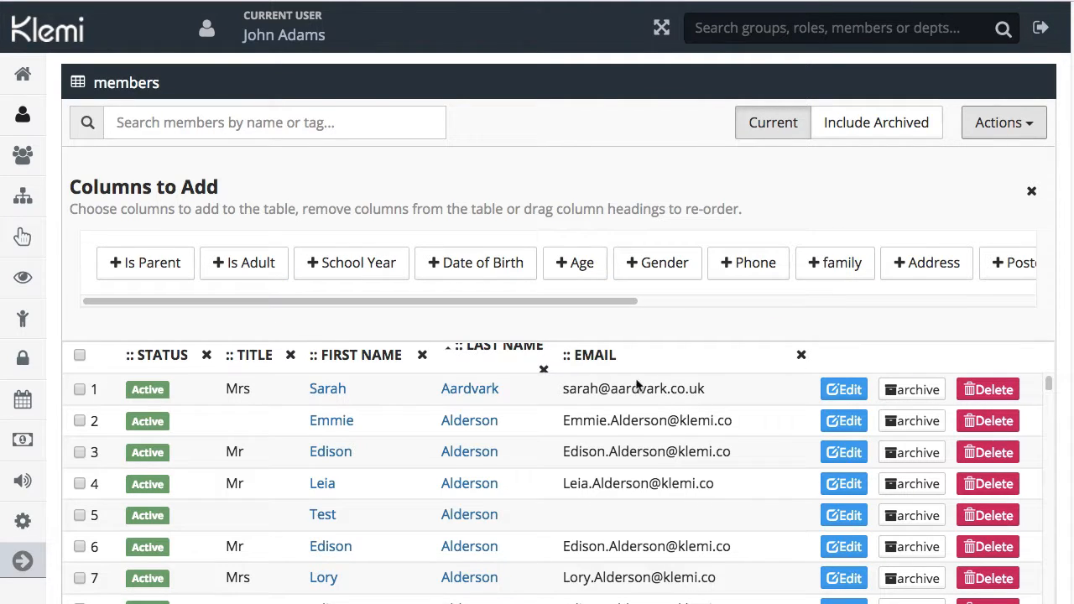
pyautogui.click(801, 356)
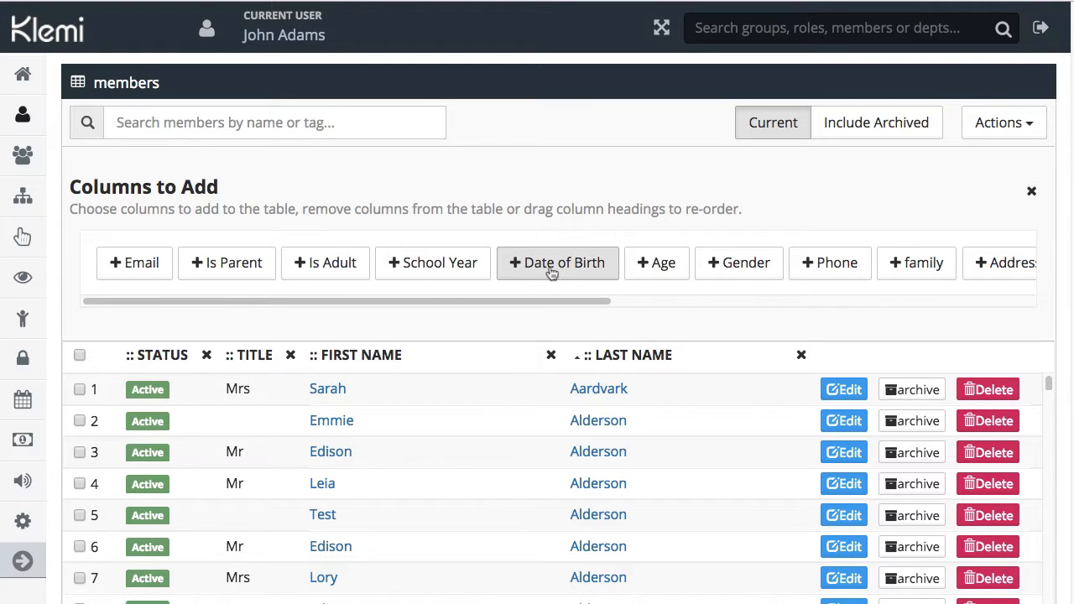
# Add Date of Birth and remove Status and Title, leaving only name and birth-date columns
pyautogui.click(557, 261)
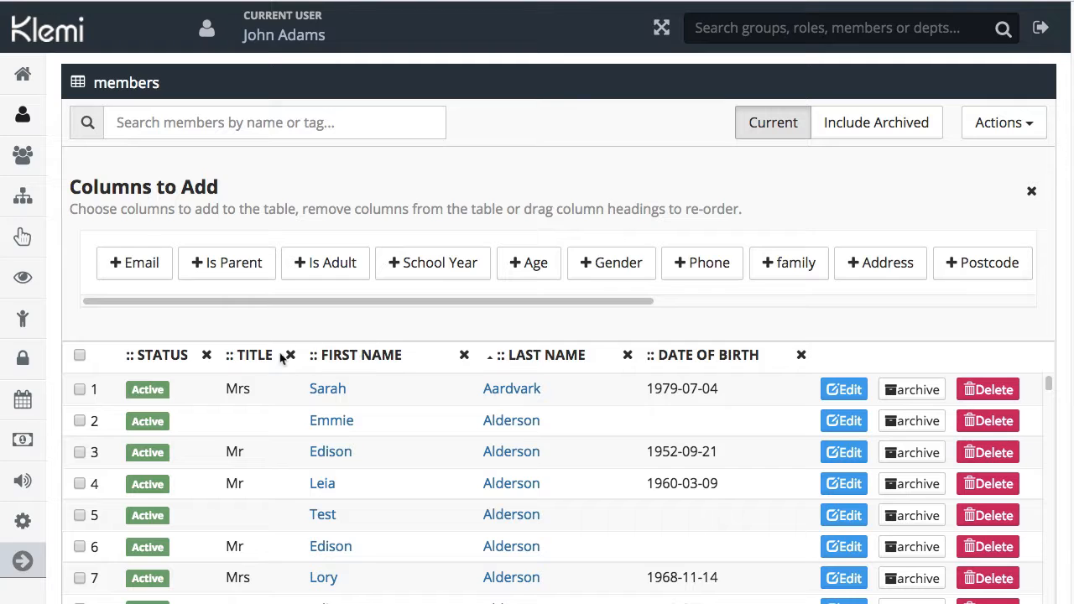
pyautogui.click(206, 355)
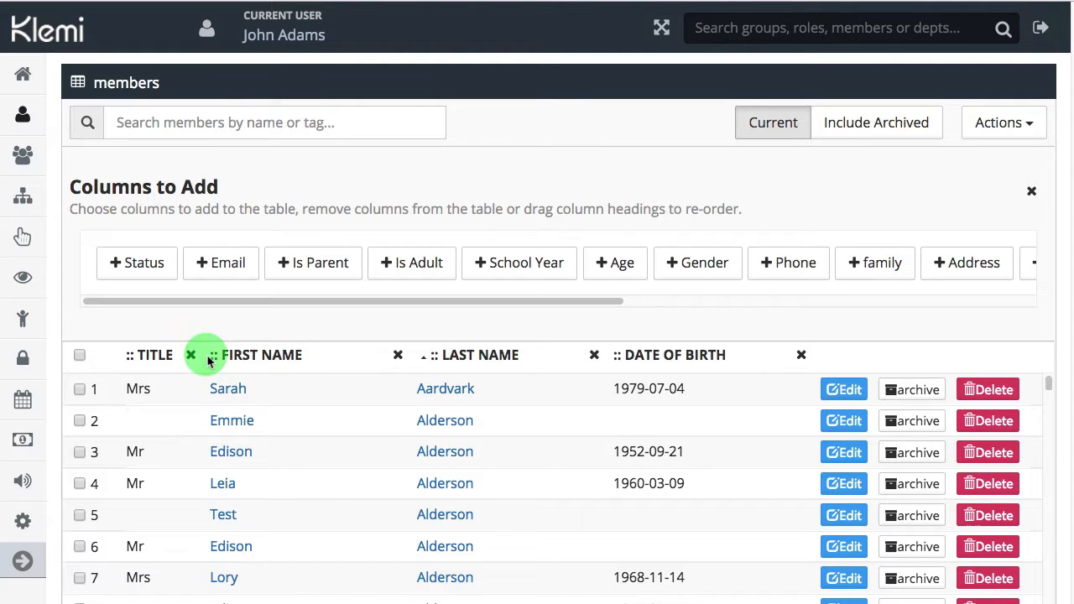
pyautogui.click(191, 354)
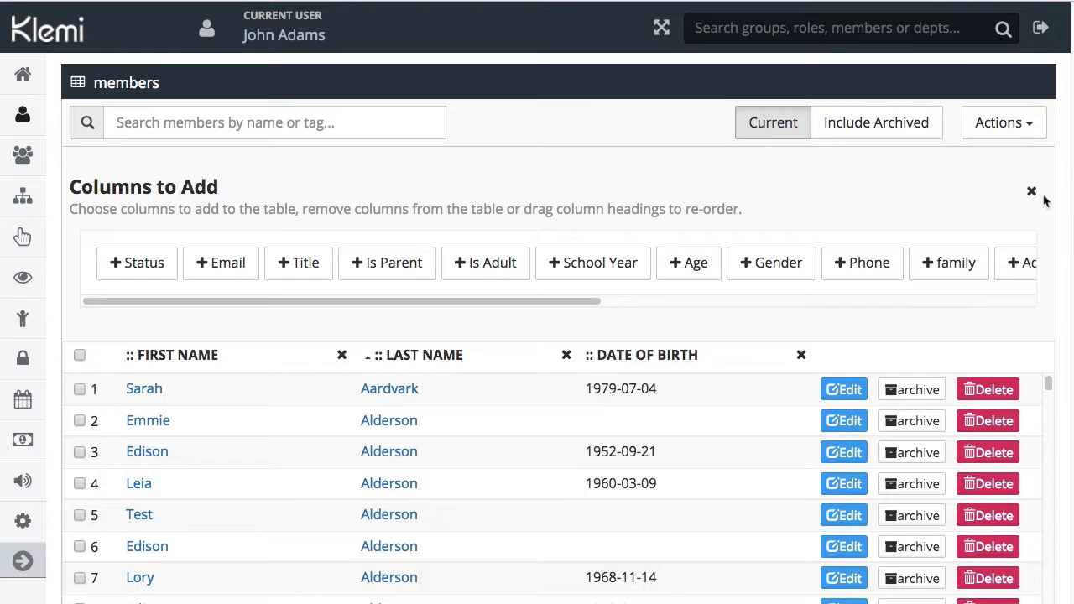
pyautogui.click(1030, 191)
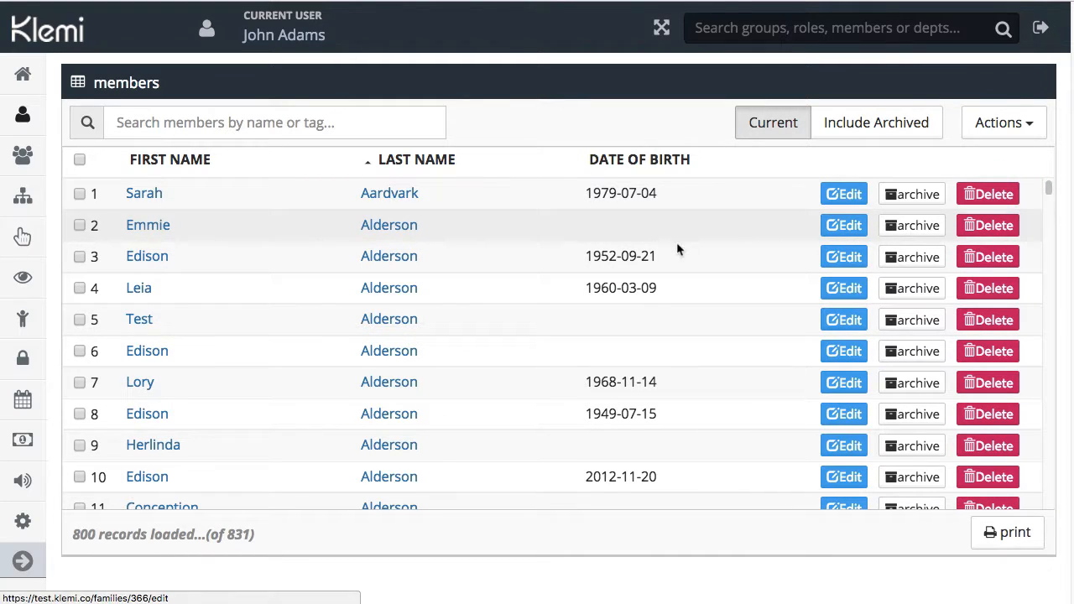
# Sort the members list by the Date of Birth column, oldest first
pyautogui.scroll(-3)
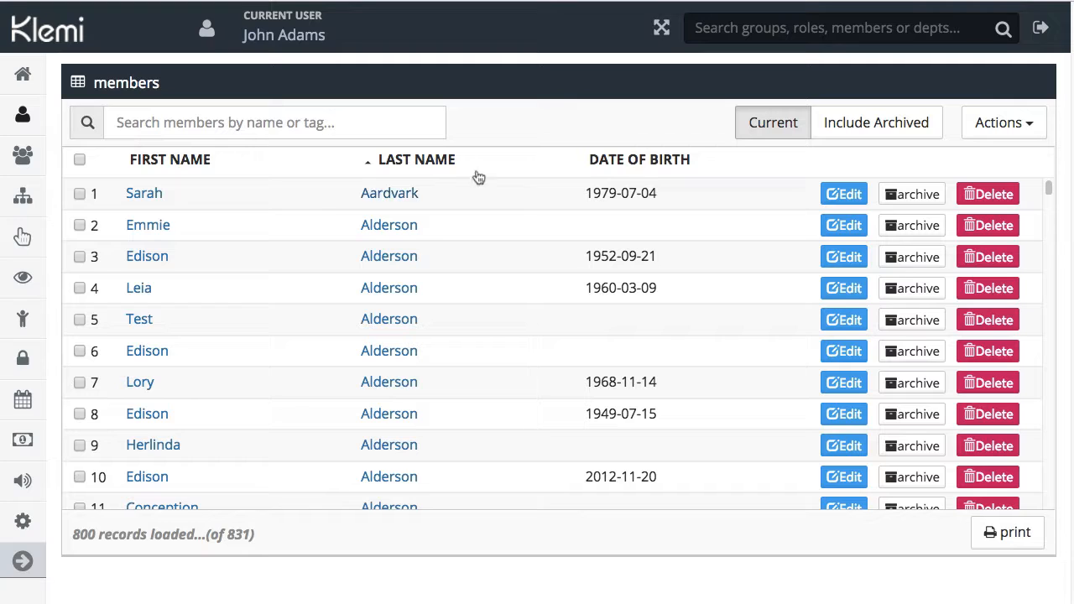
pyautogui.moveTo(171, 159)
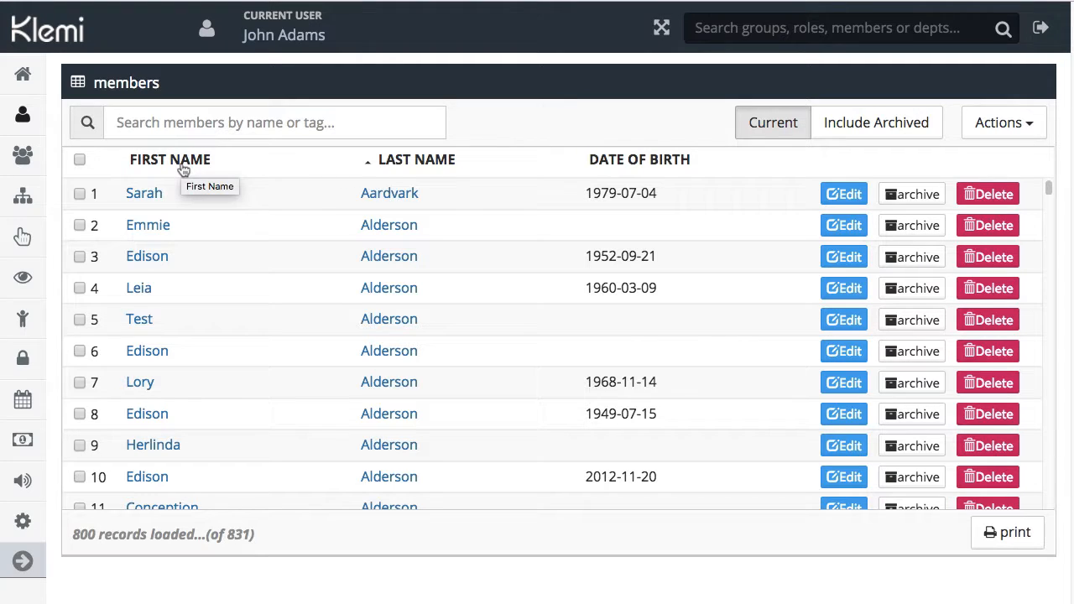
pyautogui.moveTo(639, 168)
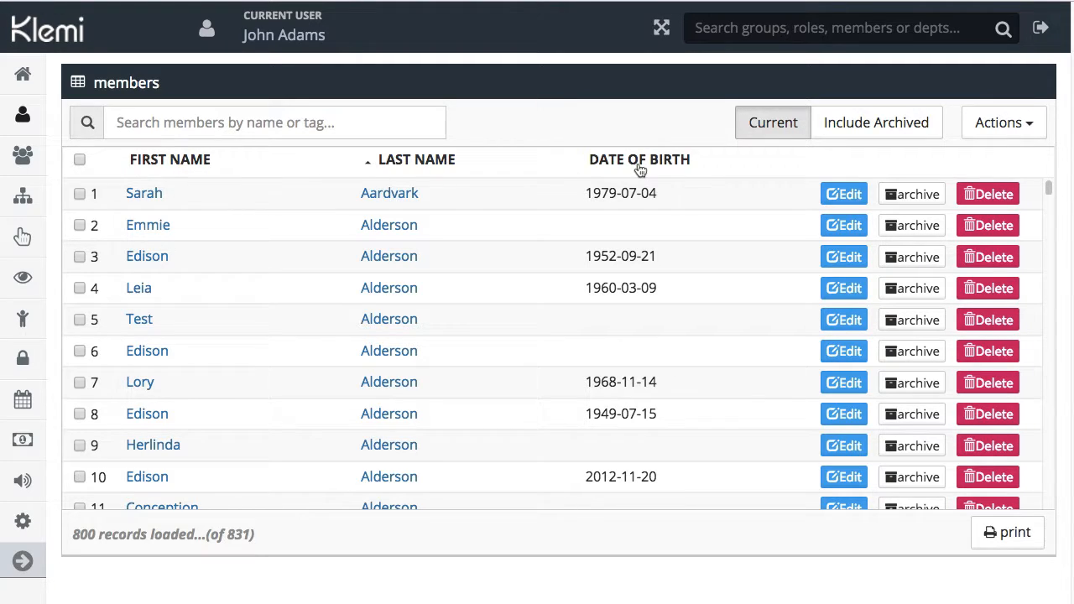
pyautogui.click(639, 160)
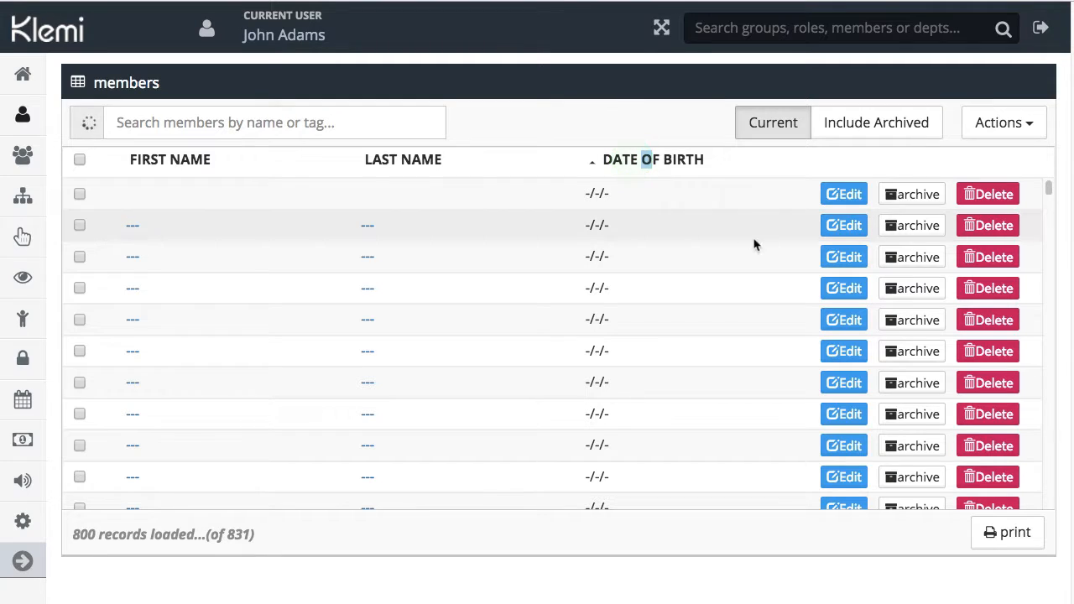
pyautogui.moveTo(765, 241)
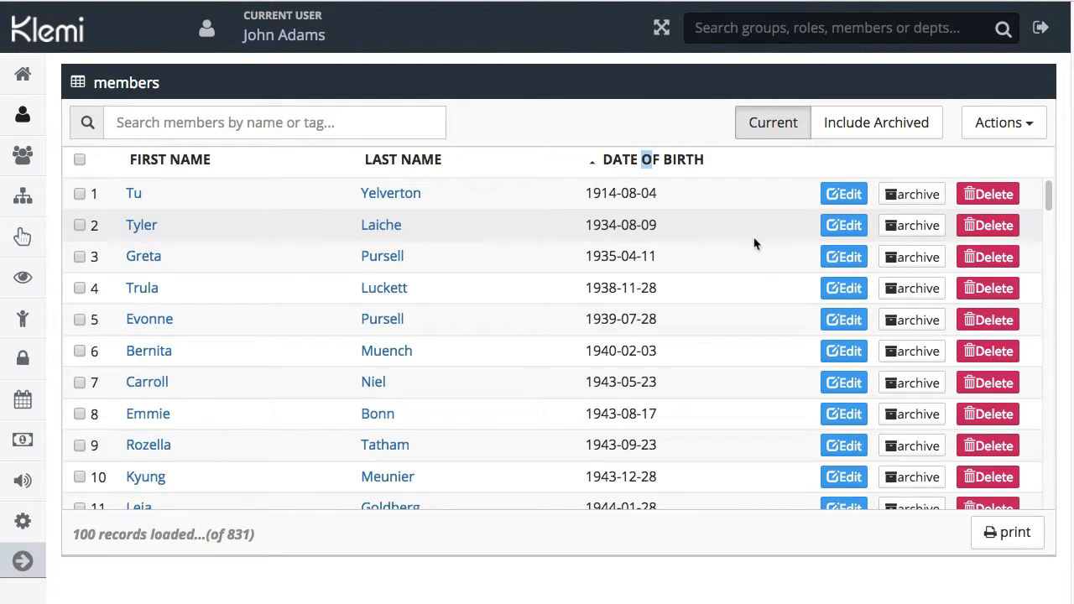
pyautogui.moveTo(721, 255)
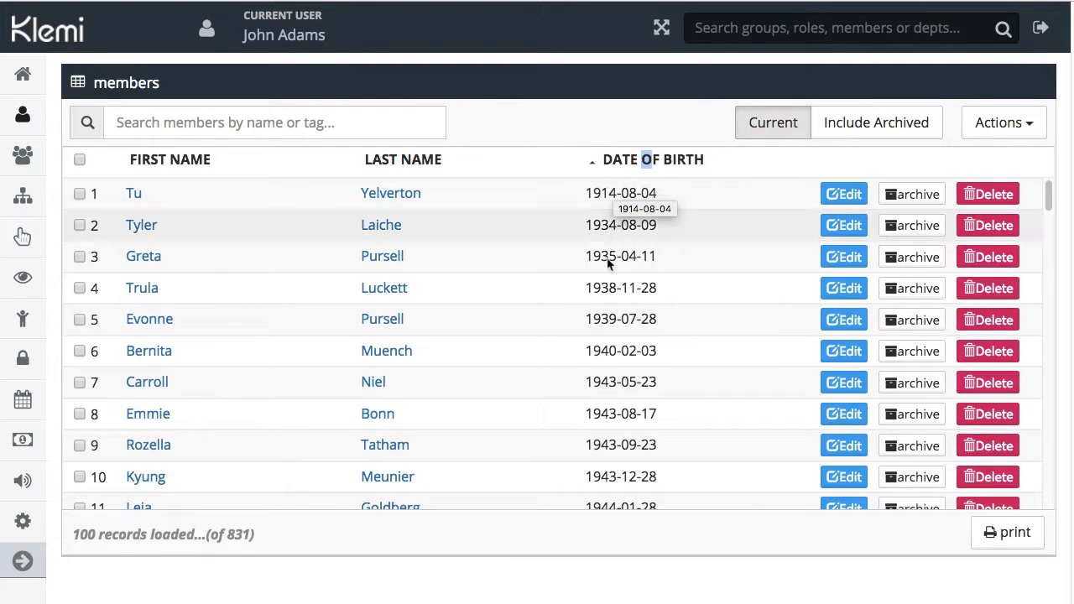
pyautogui.moveTo(617, 490)
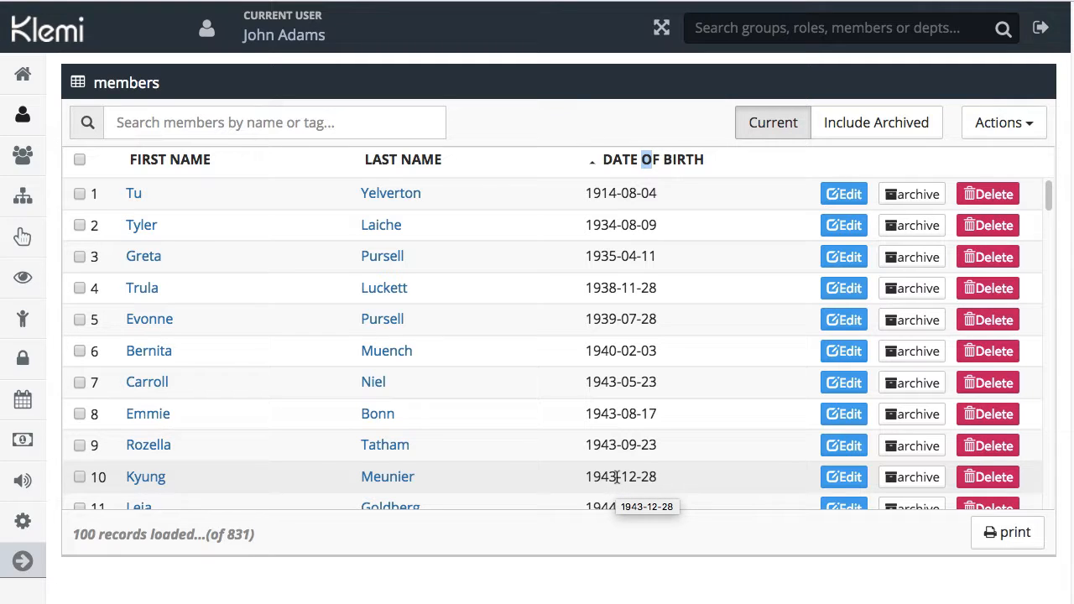
pyautogui.moveTo(285, 167)
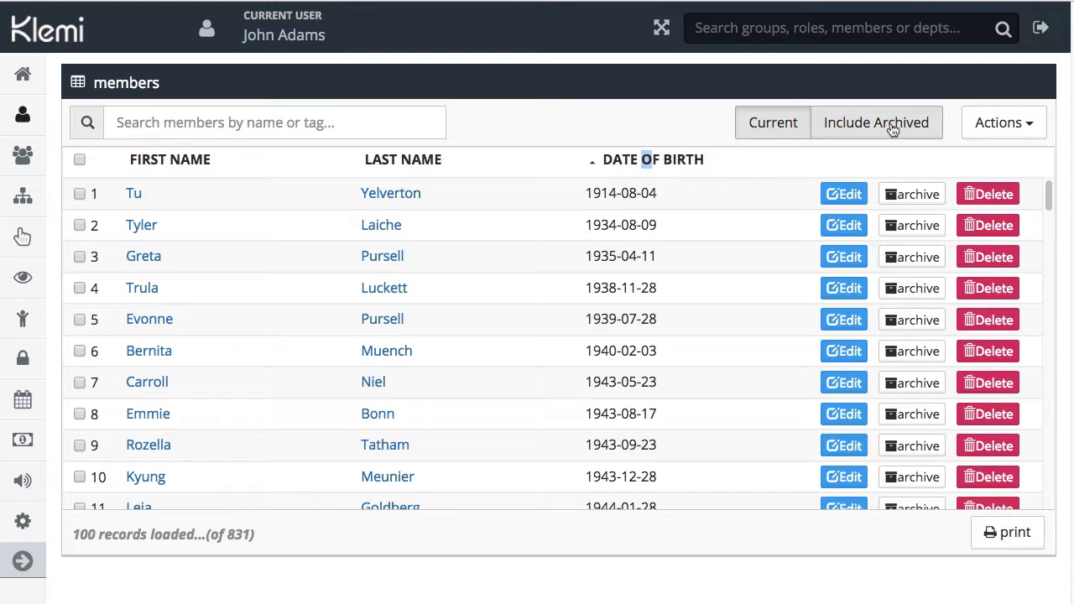
pyautogui.moveTo(886, 128)
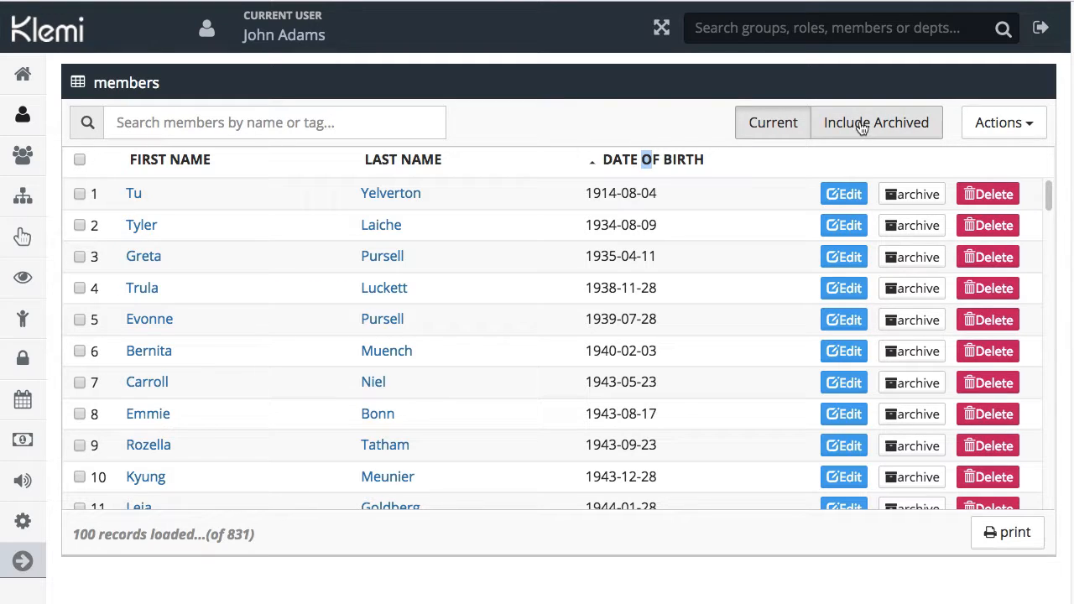
pyautogui.click(875, 122)
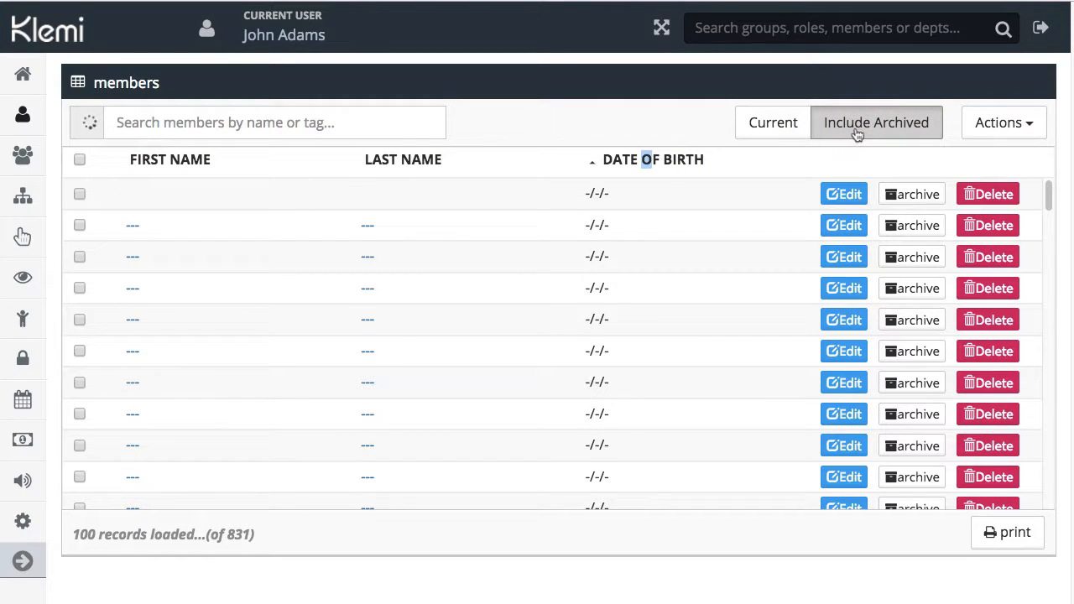
pyautogui.click(875, 123)
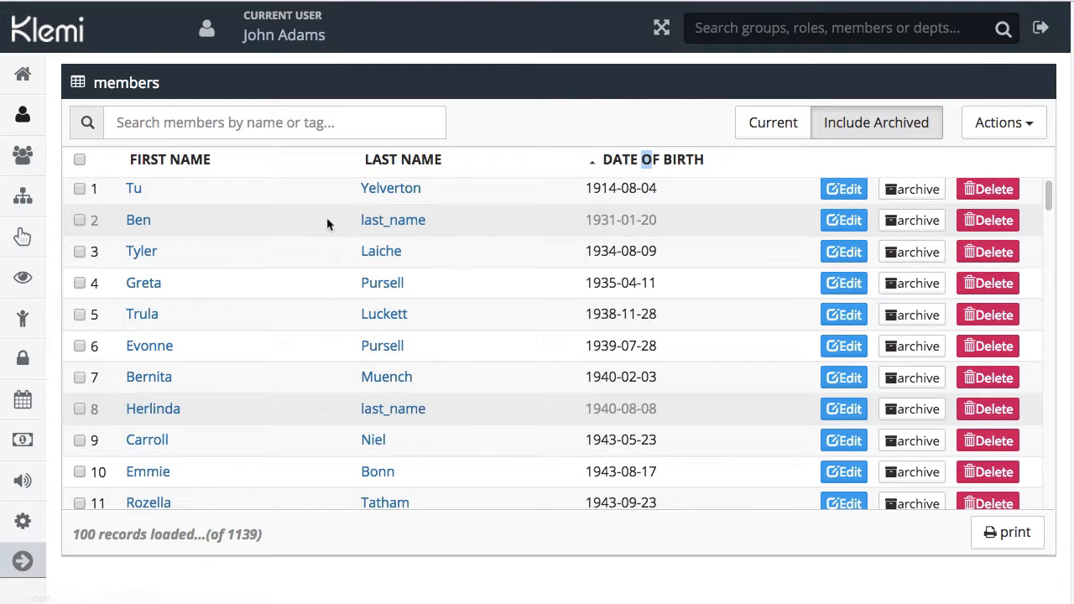
pyautogui.click(772, 122)
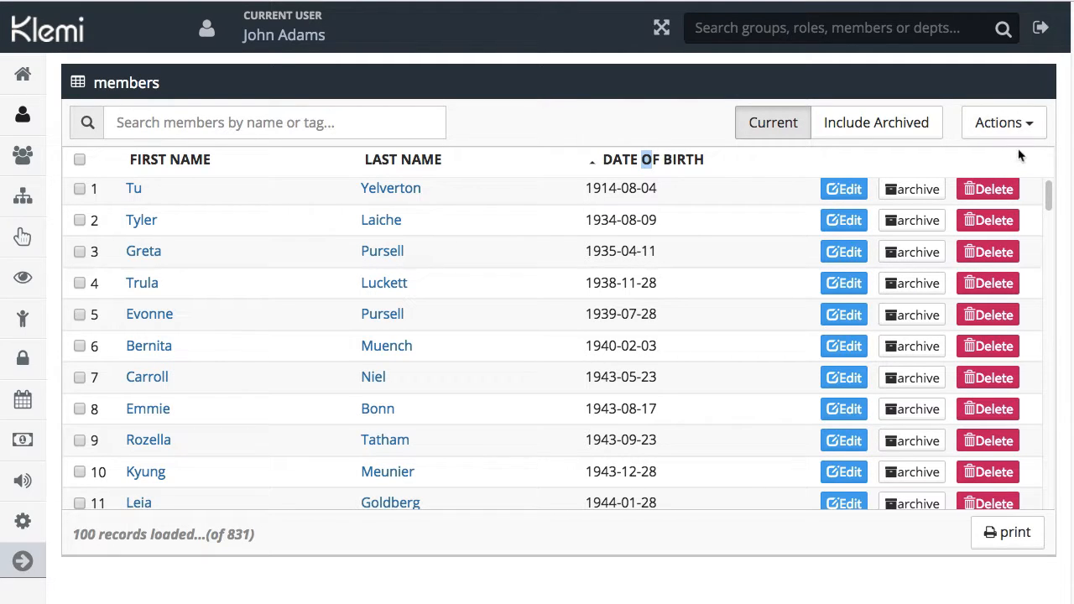
pyautogui.moveTo(1003, 123)
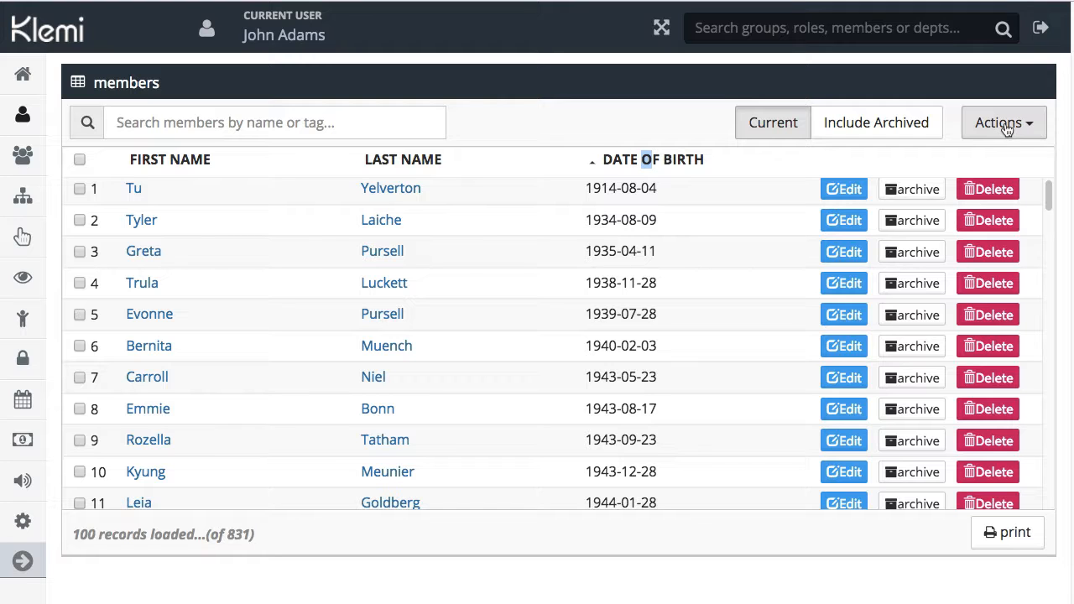
# Move the Last Name column before First Name via the Column Chooser, keeping the birth-date sort
pyautogui.click(1003, 123)
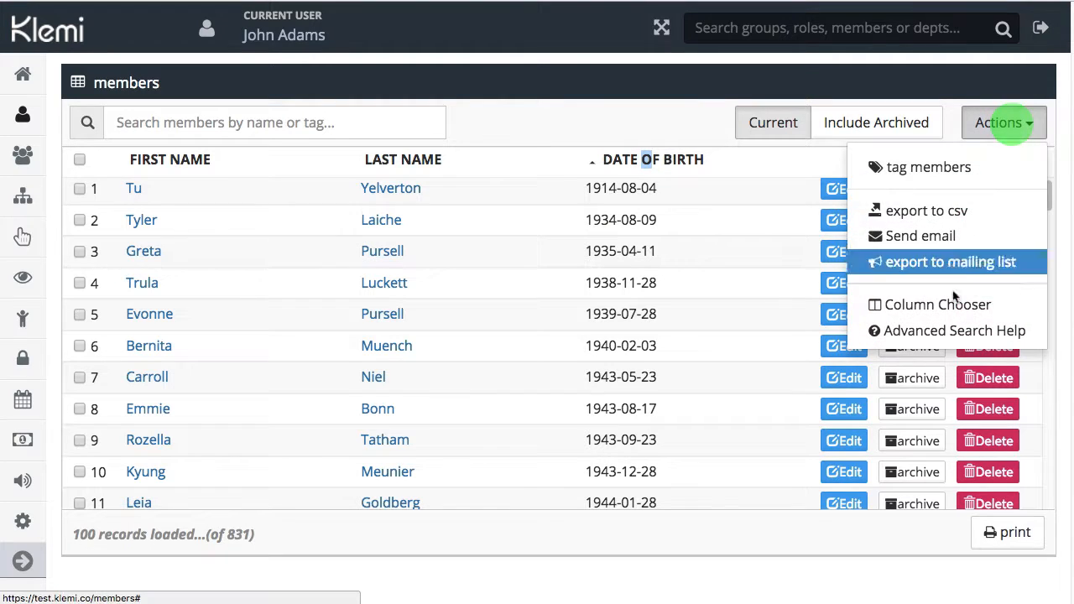
pyautogui.click(936, 303)
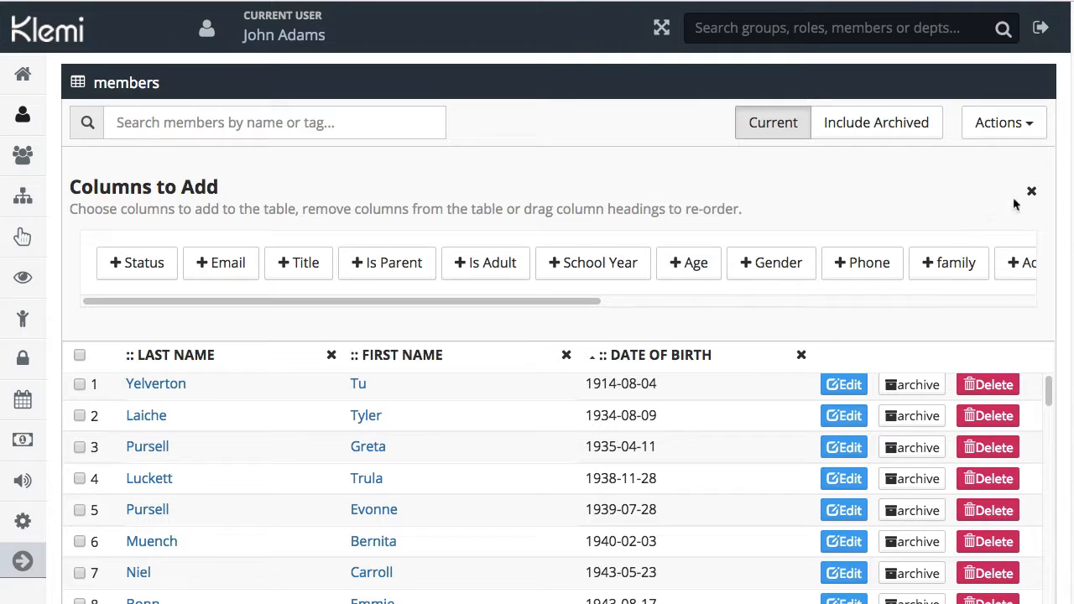
pyautogui.click(1032, 191)
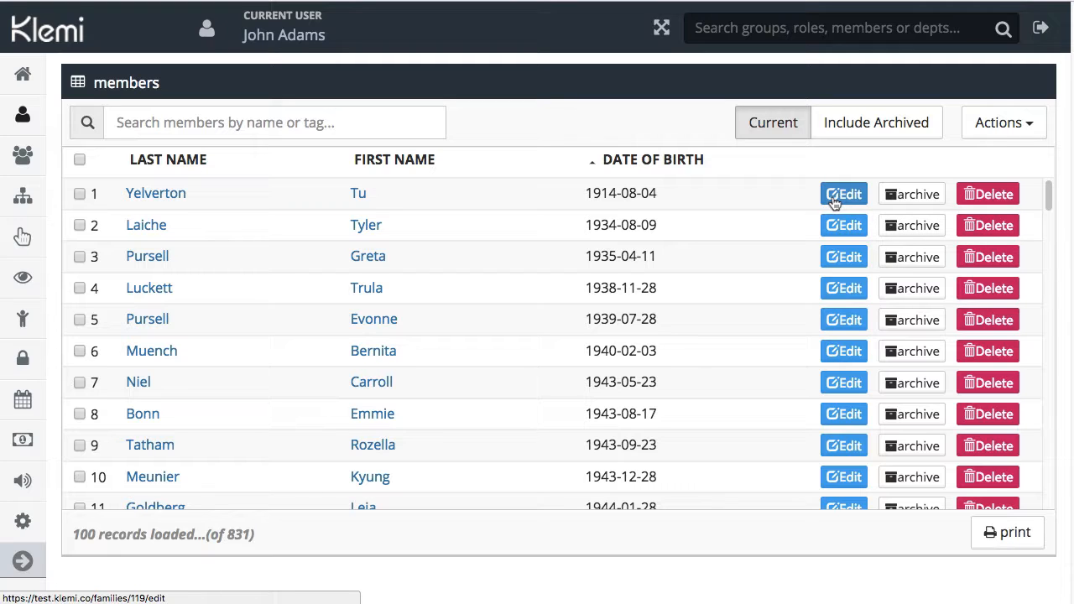
pyautogui.click(23, 154)
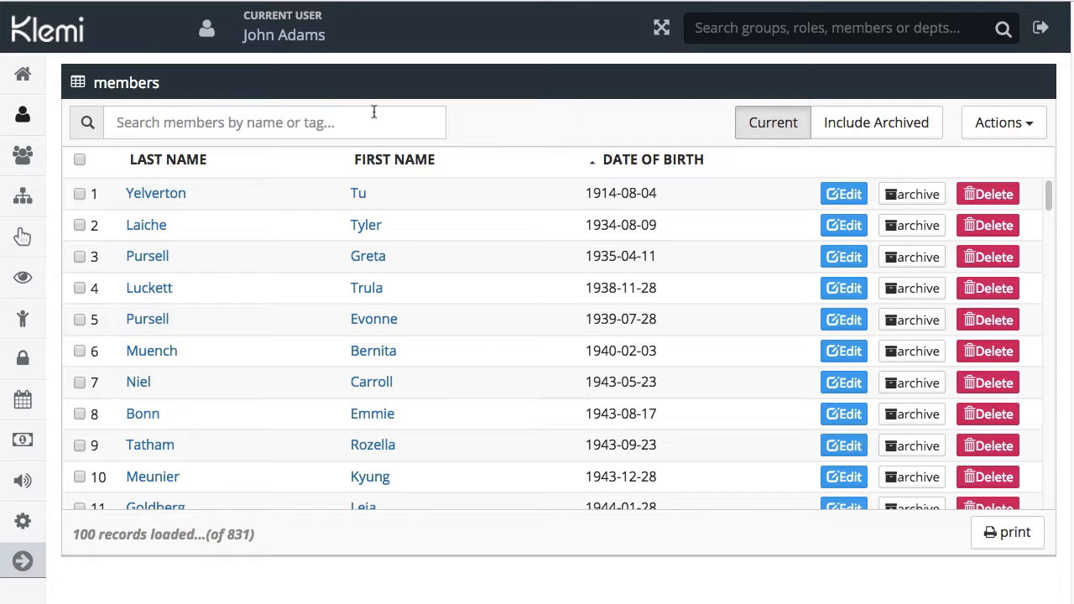
pyautogui.moveTo(373, 151)
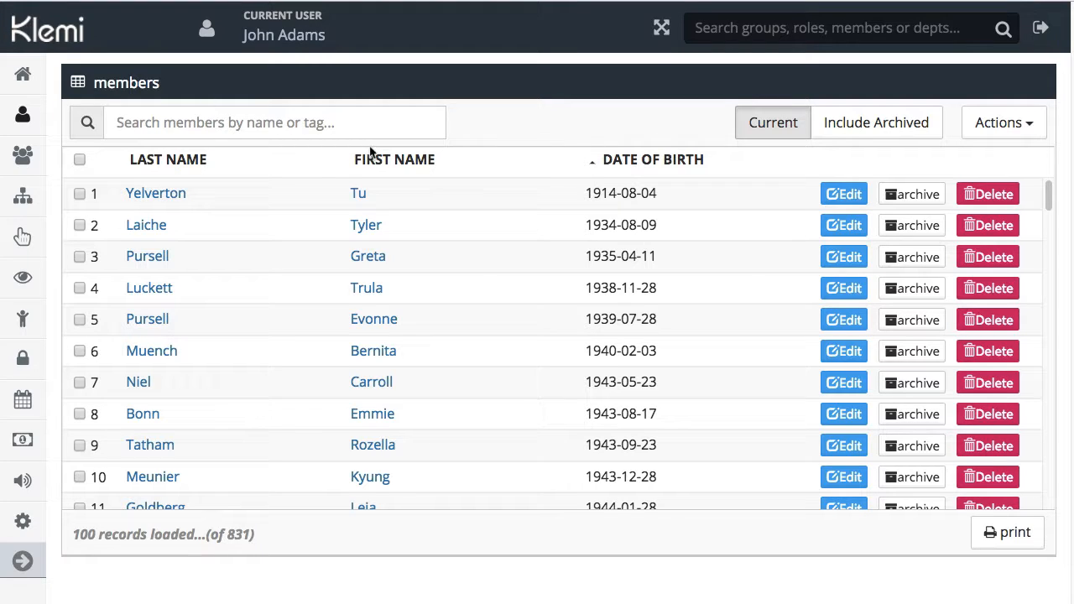